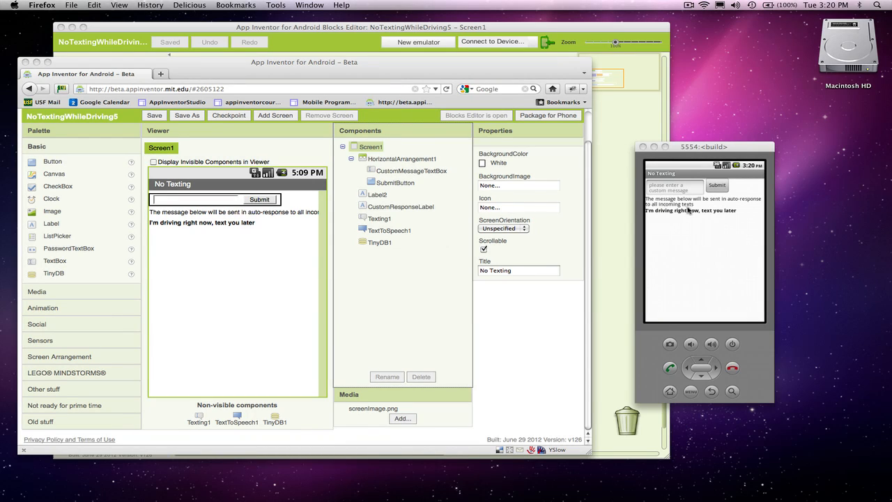
mouse_move(647, 213)
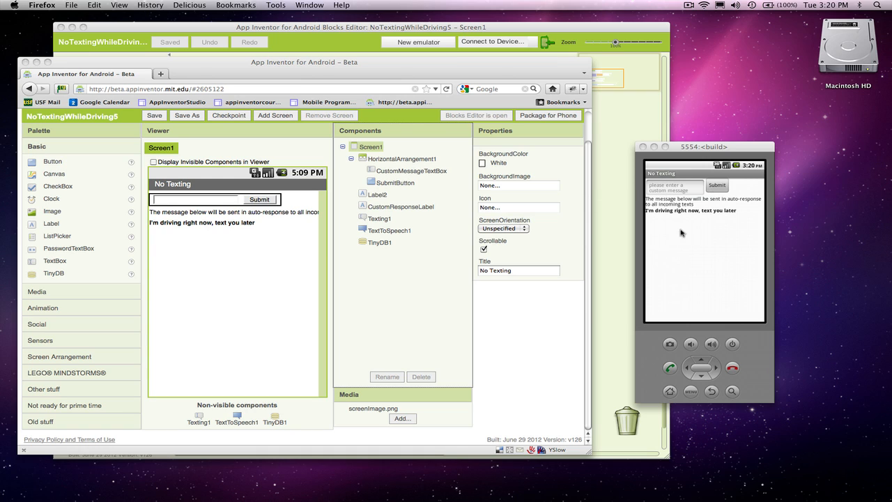
mouse_move(688, 260)
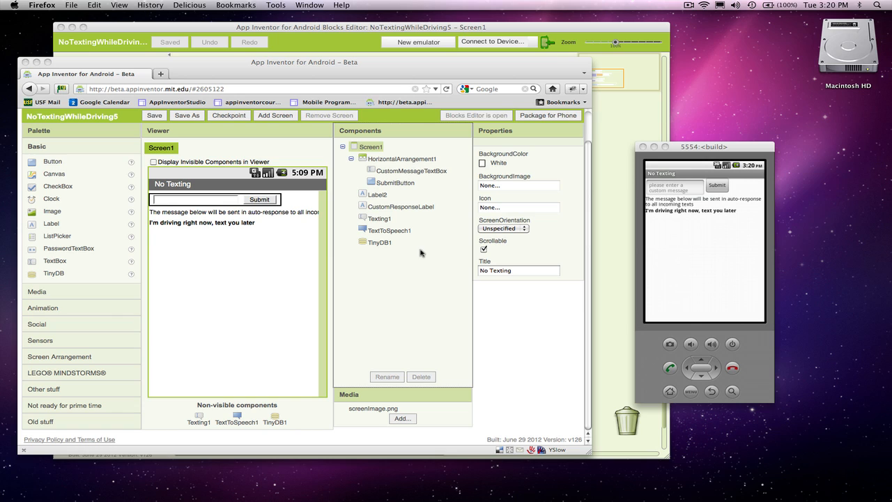
mouse_move(537, 262)
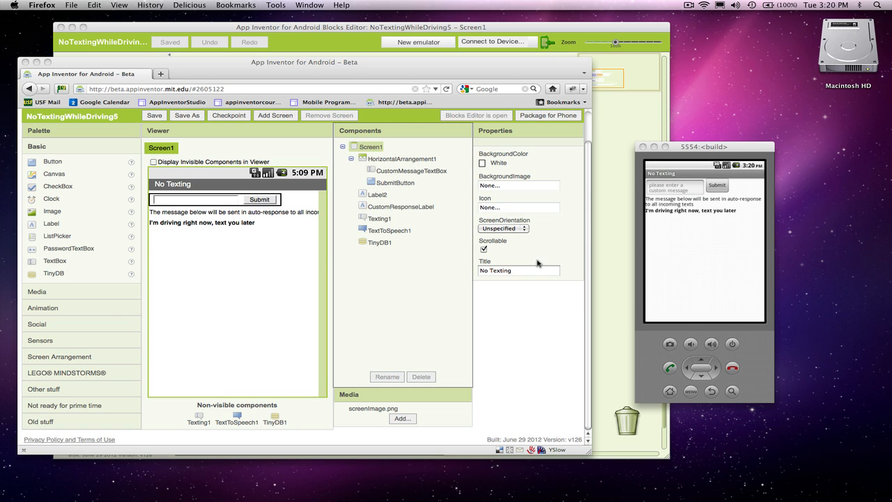
Title Screen1 'SMS Answering Machine' with an Image above HorizontalArrangement1.
click(518, 271)
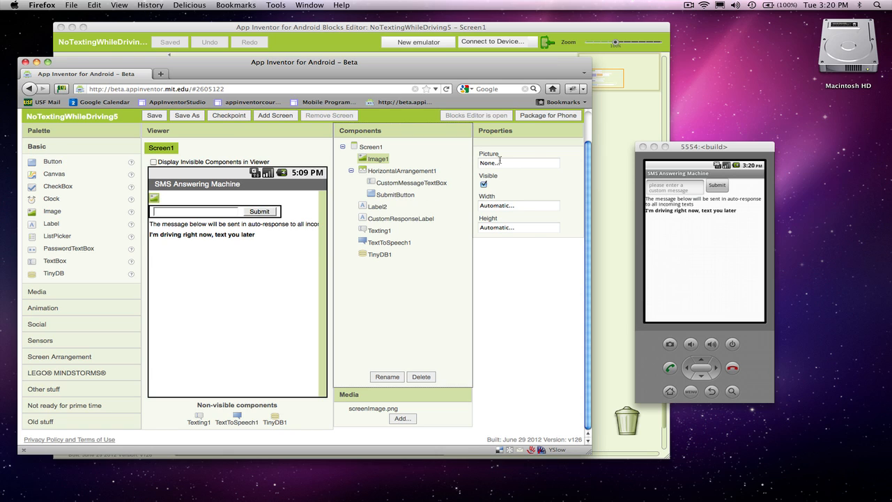
Re-upload screenImage.png, overwriting the existing copy, and make it Image1's picture.
click(518, 163)
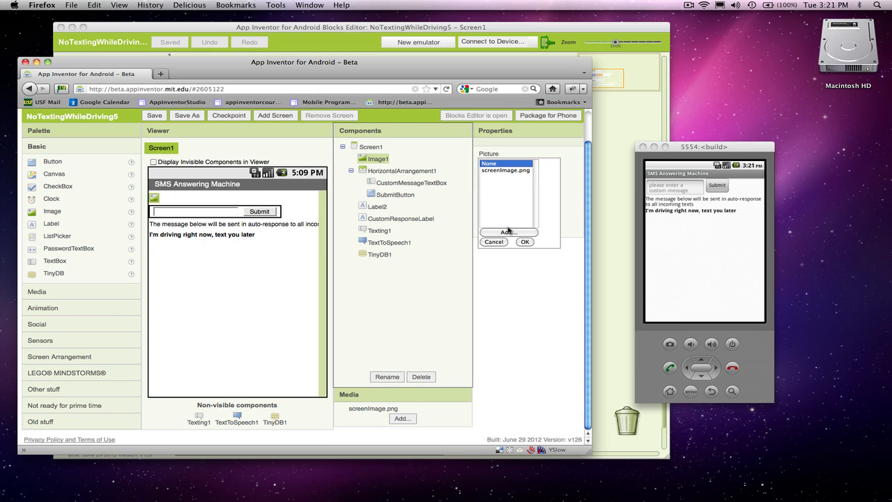
click(508, 232)
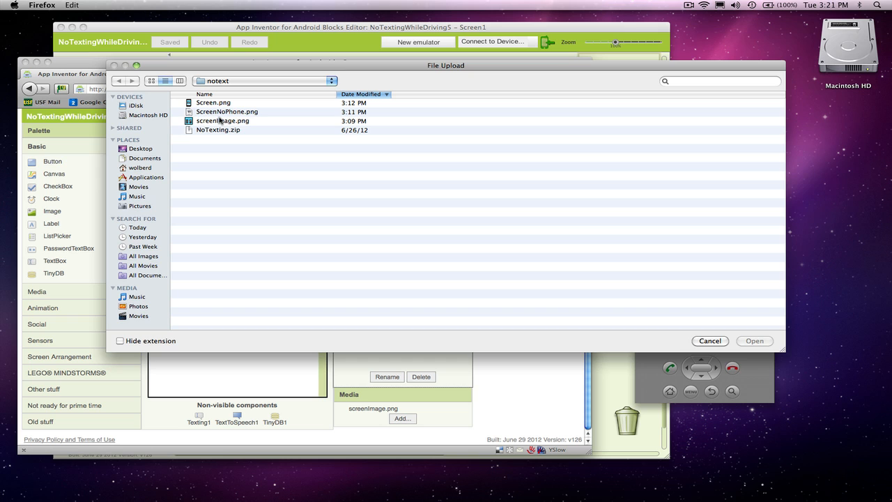
click(754, 341)
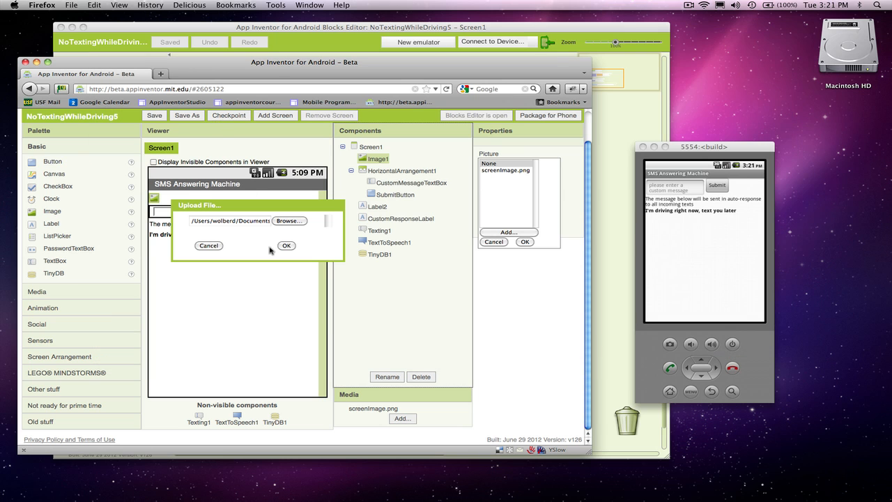
click(286, 245)
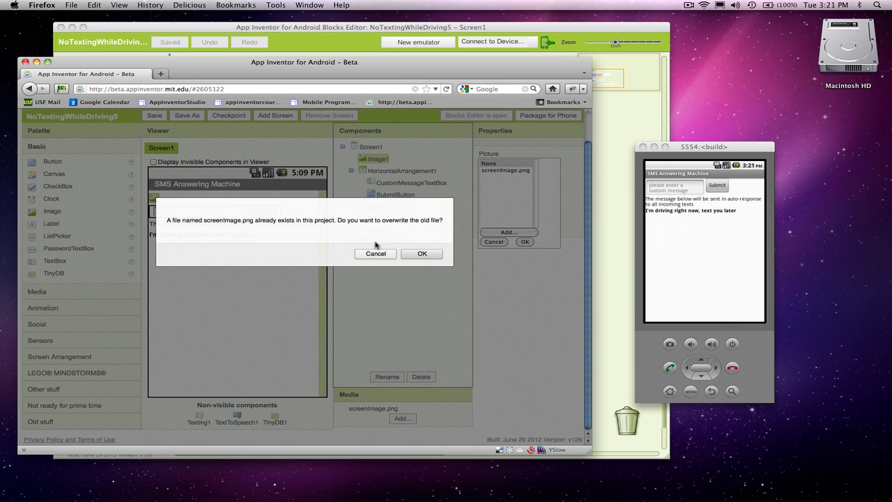
click(421, 253)
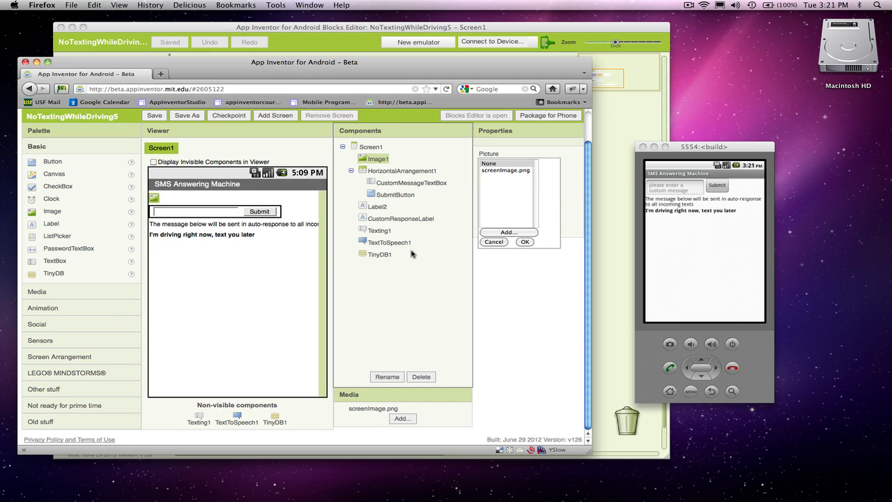
click(525, 242)
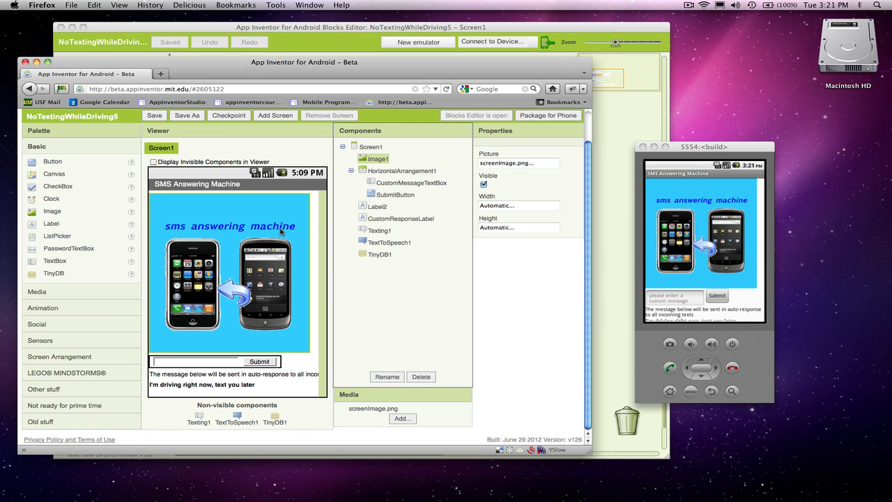
Set Image1's Width property to Fill parent.
click(518, 205)
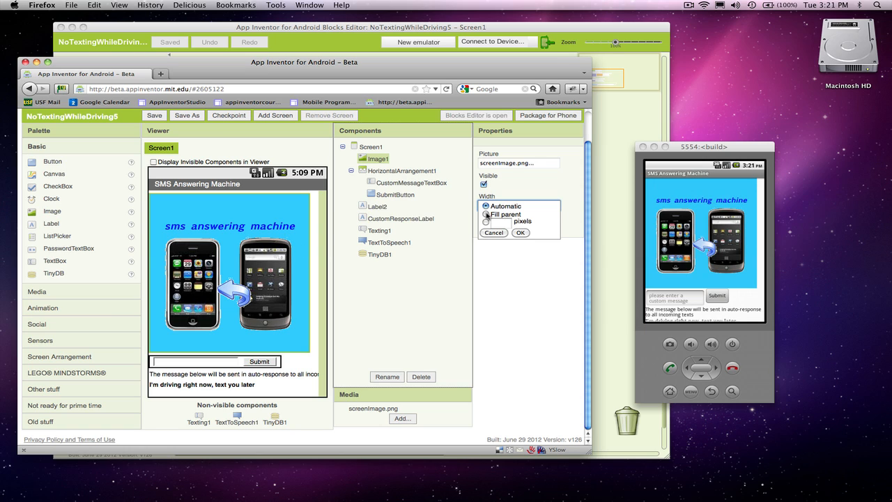
click(520, 233)
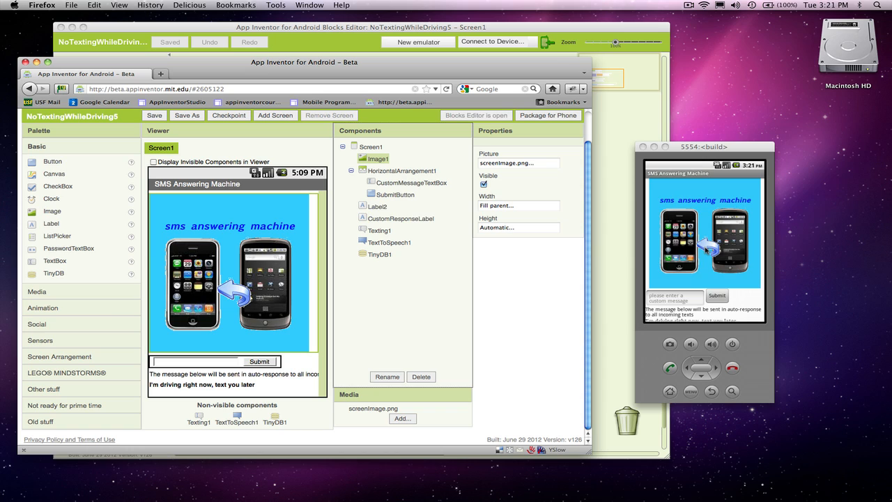
Set Image1's height in pixels, correcting the value from 280 to 305.
click(518, 207)
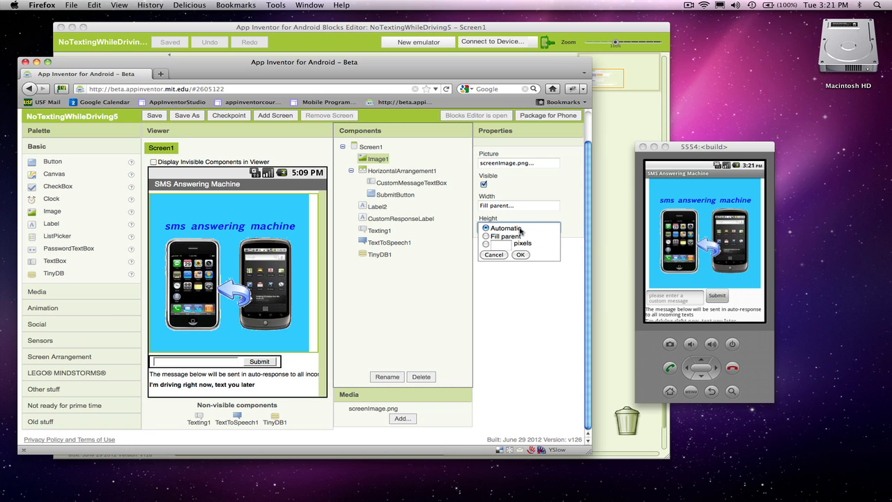
click(486, 245)
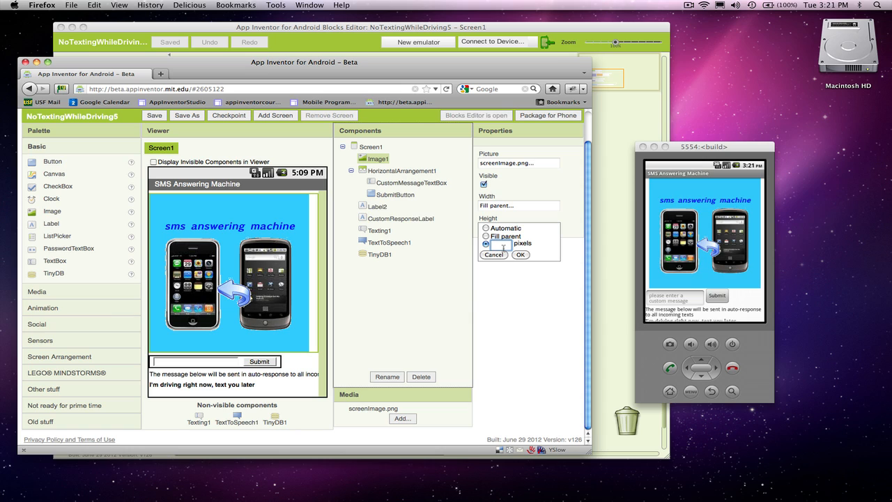
text(280 pixels...)
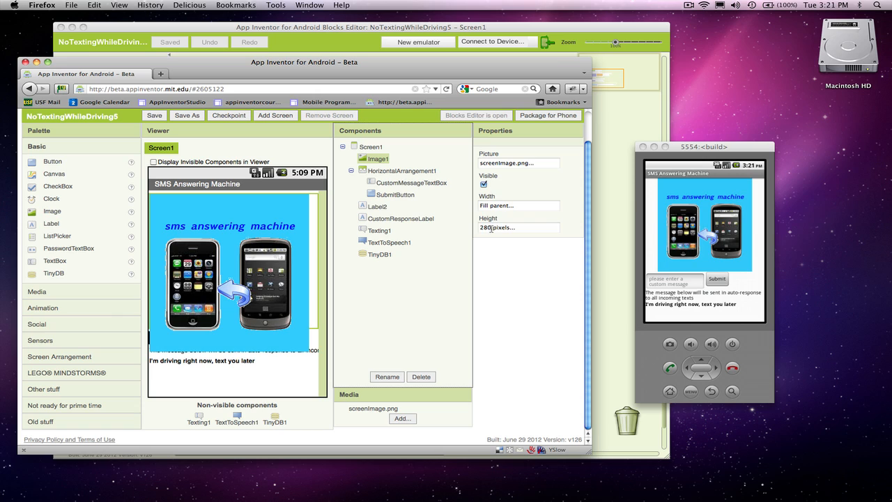
click(516, 227)
text(295)
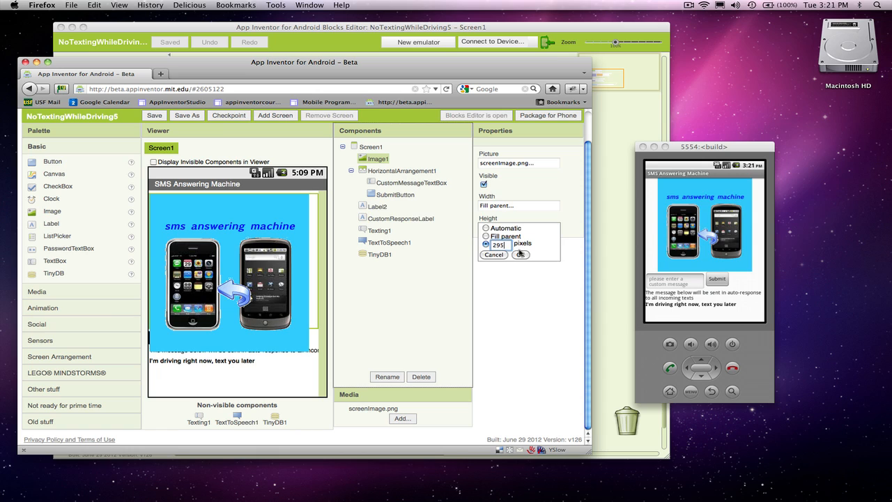
click(520, 255)
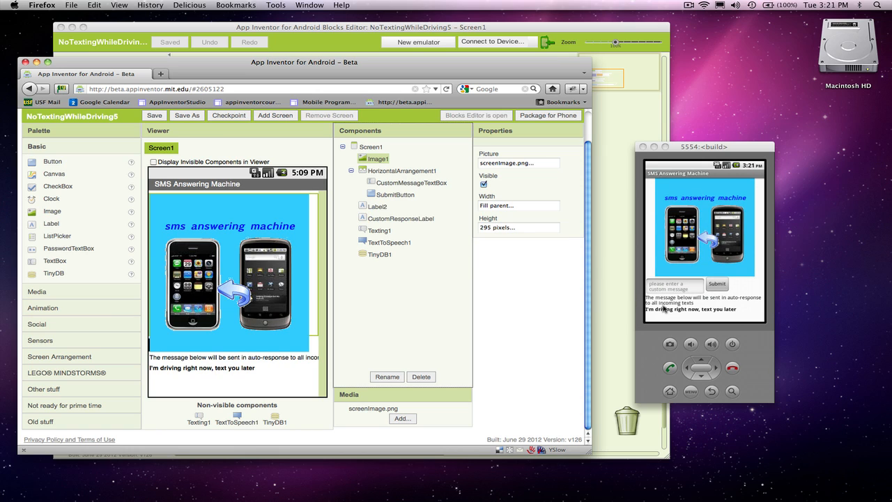
mouse_move(550, 228)
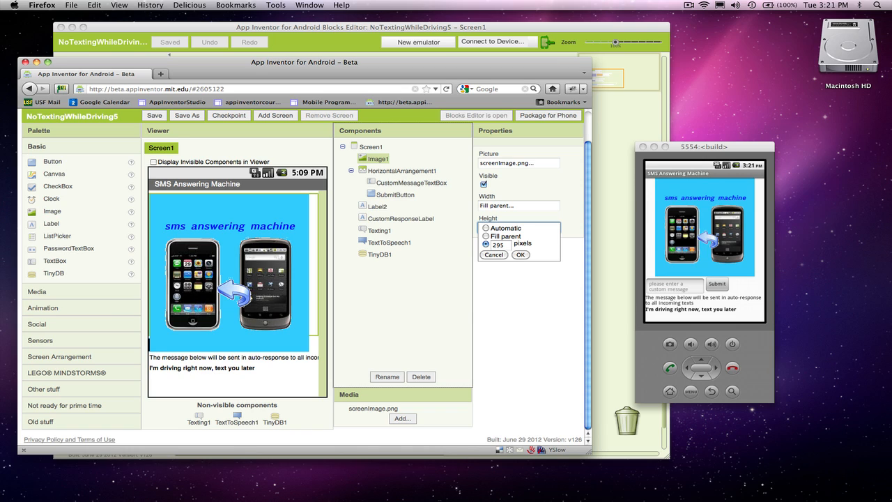
click(499, 244)
text(3)
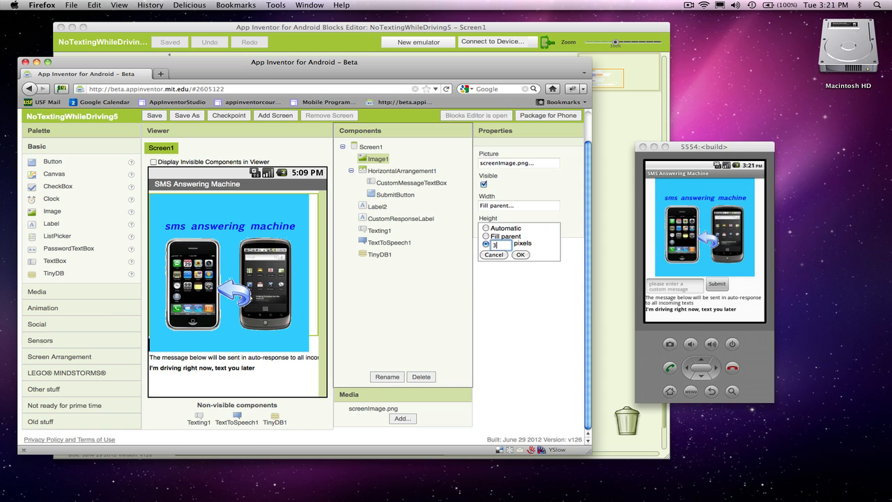
text(05)
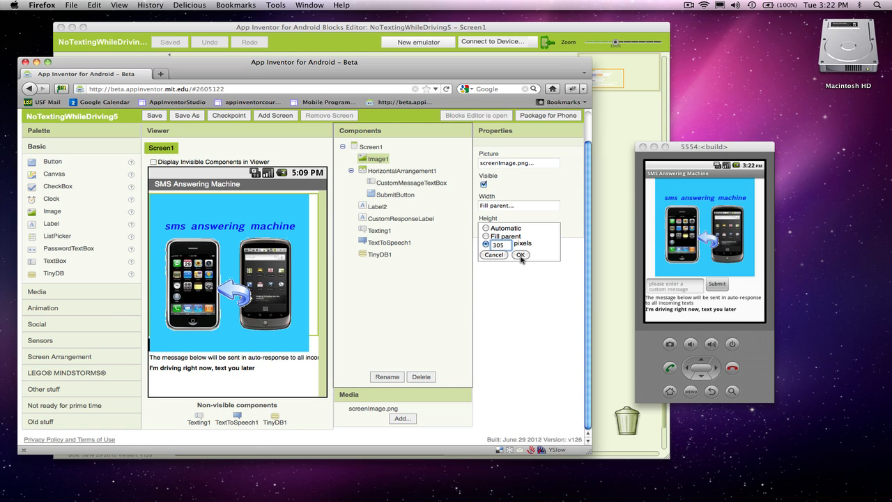
click(520, 255)
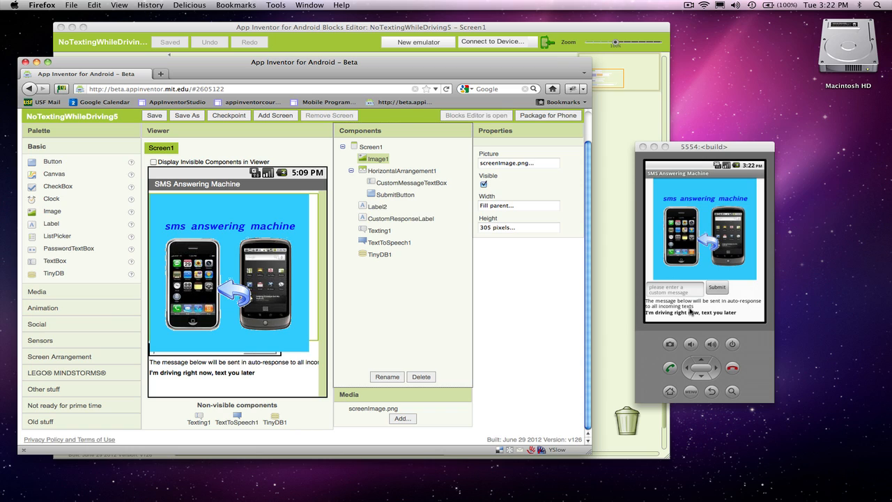
mouse_move(692, 319)
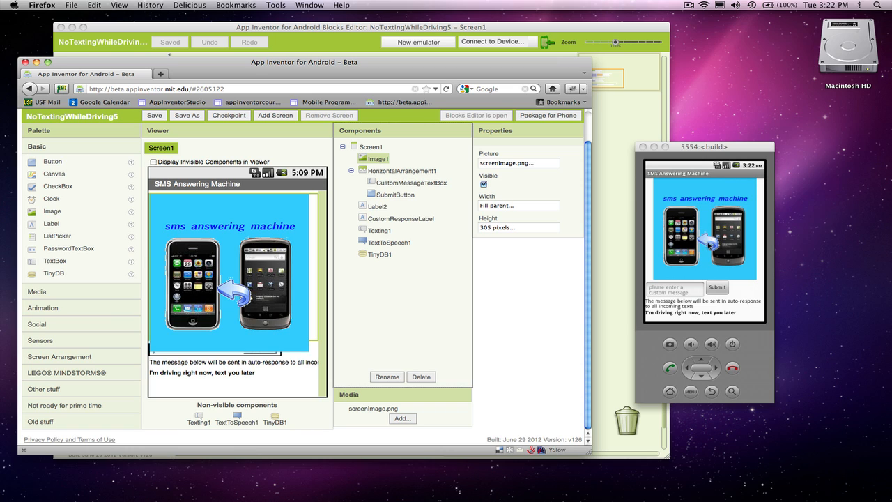
mouse_move(699, 175)
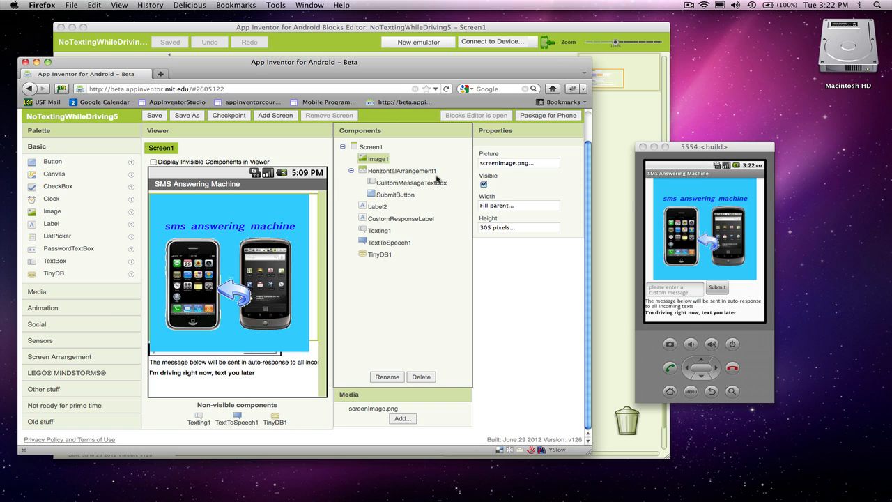
Set Screen1's Icon property to screenImage.png.
click(371, 146)
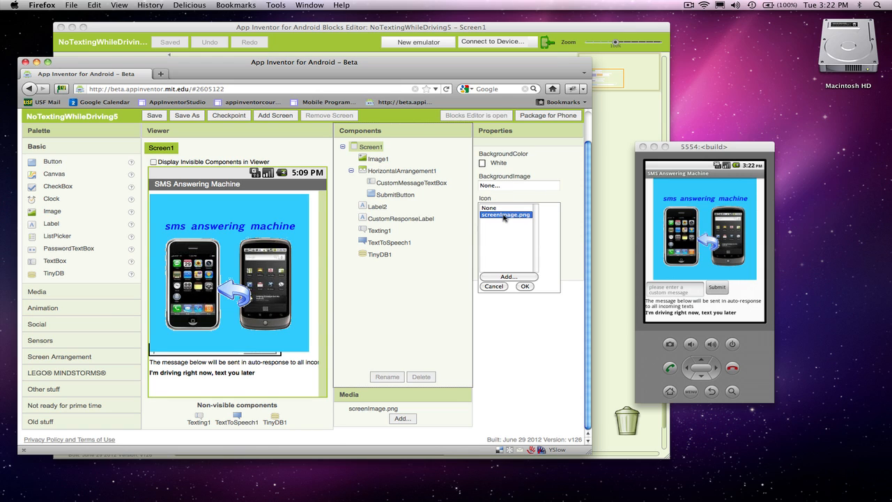
click(524, 286)
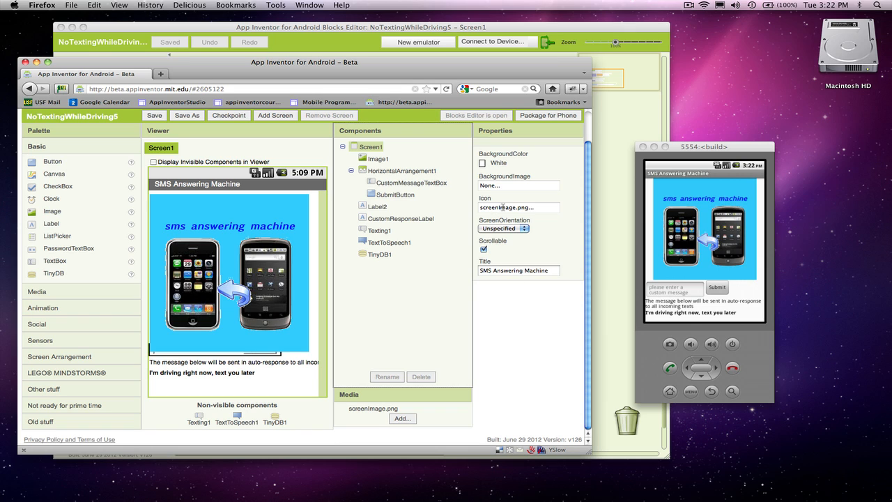
mouse_move(765, 260)
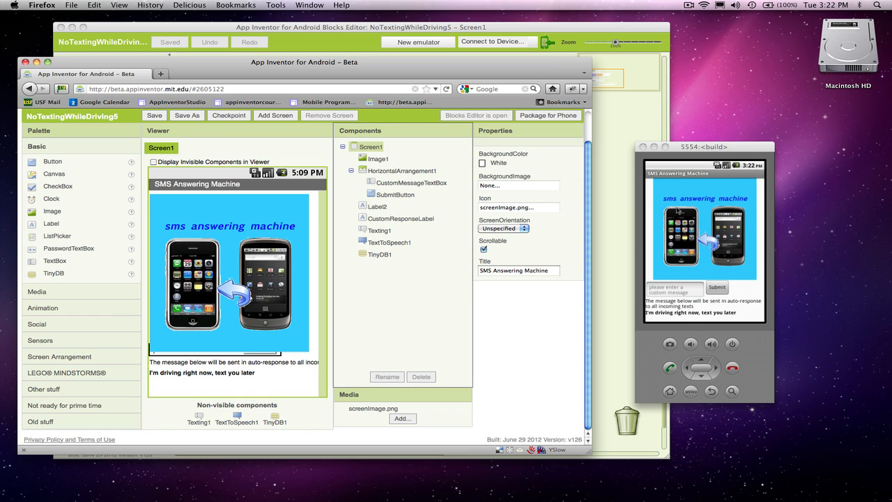
mouse_move(517, 161)
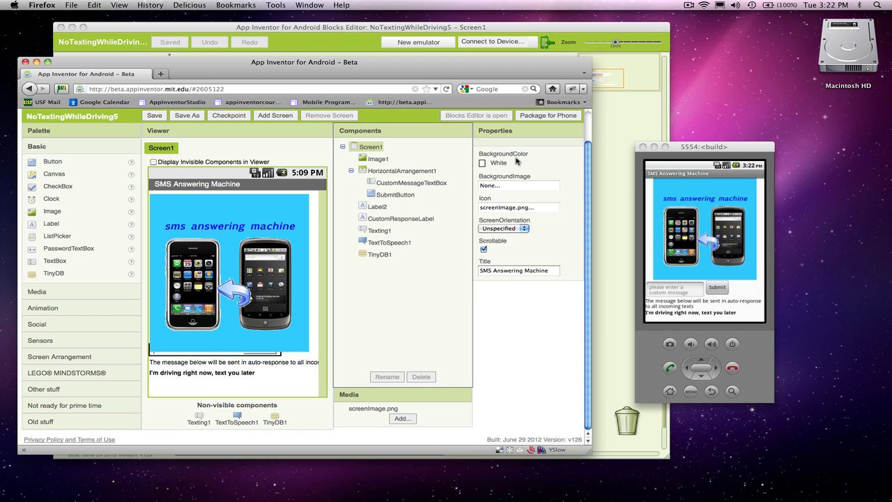
click(703, 5)
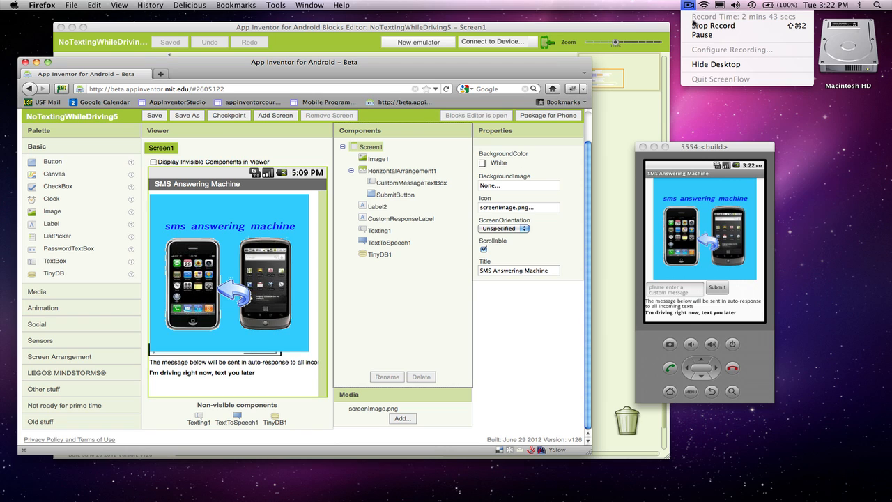